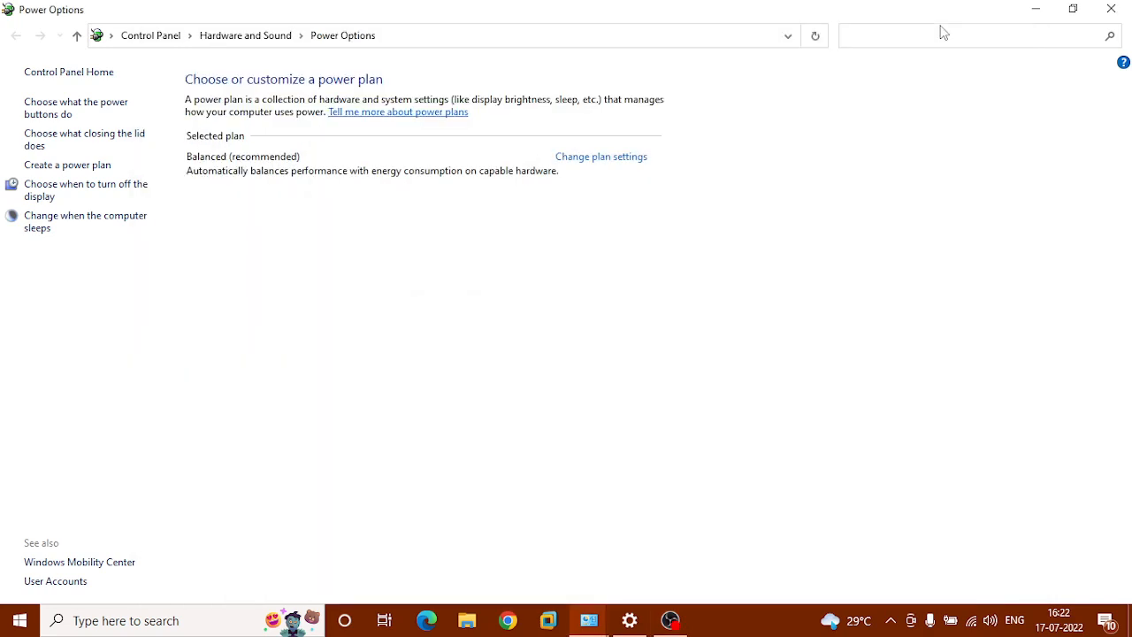
mouse_move(677, 403)
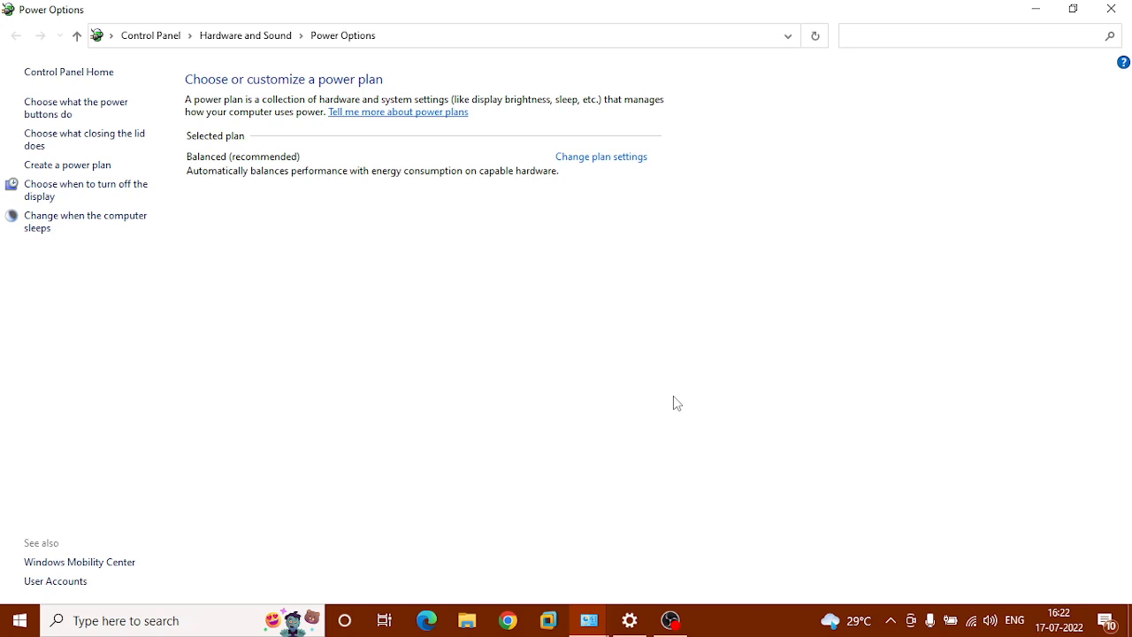
mouse_move(315, 254)
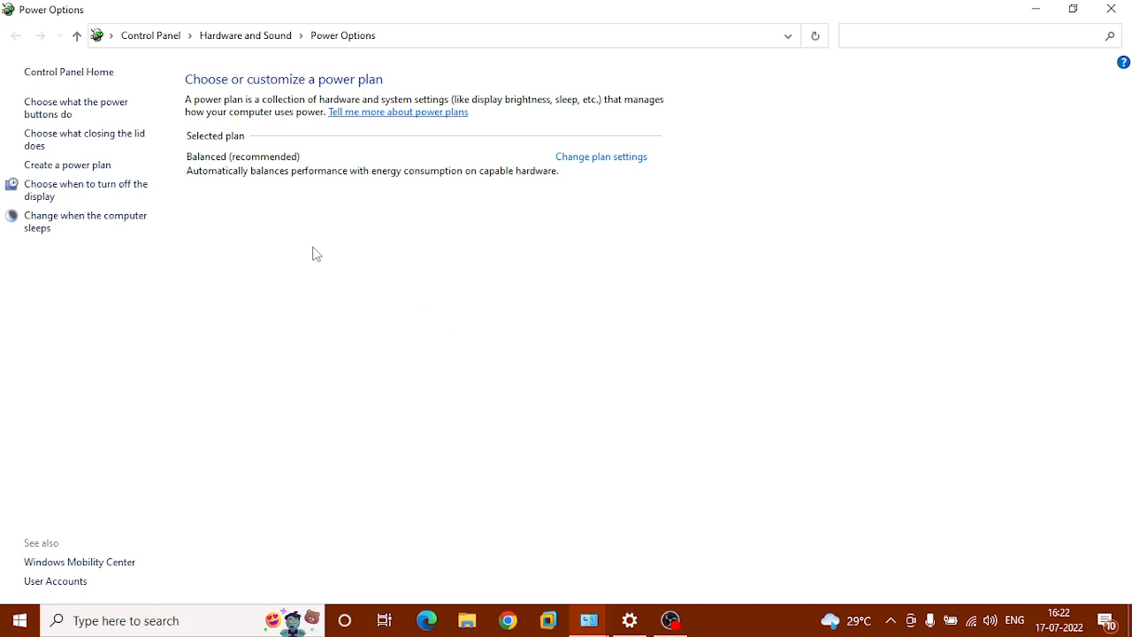
mouse_move(297, 166)
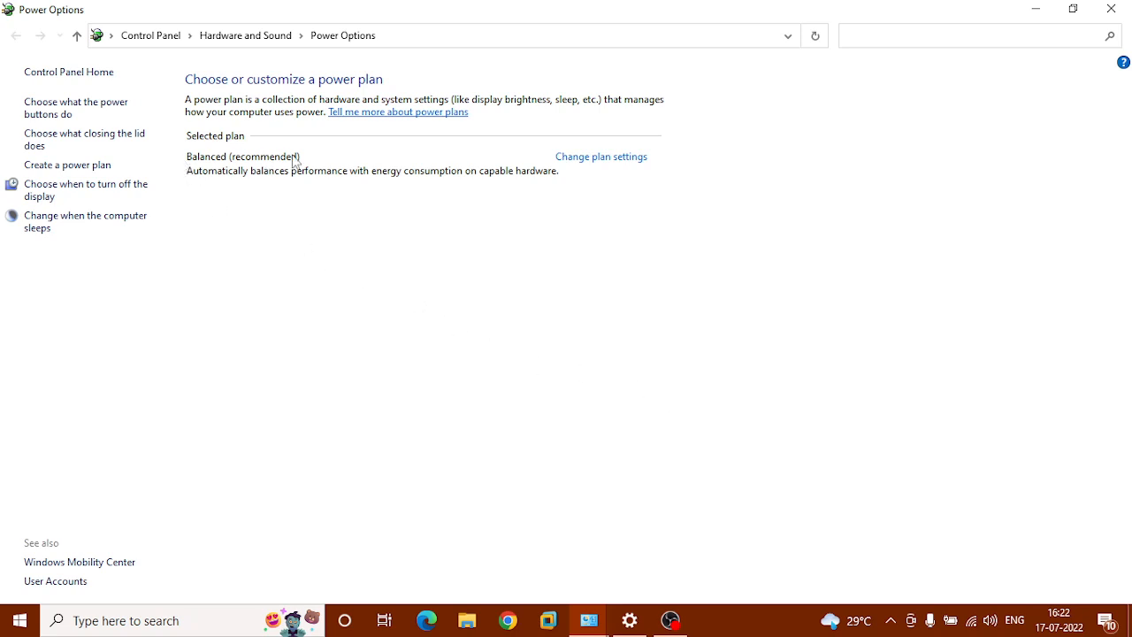
mouse_move(310, 222)
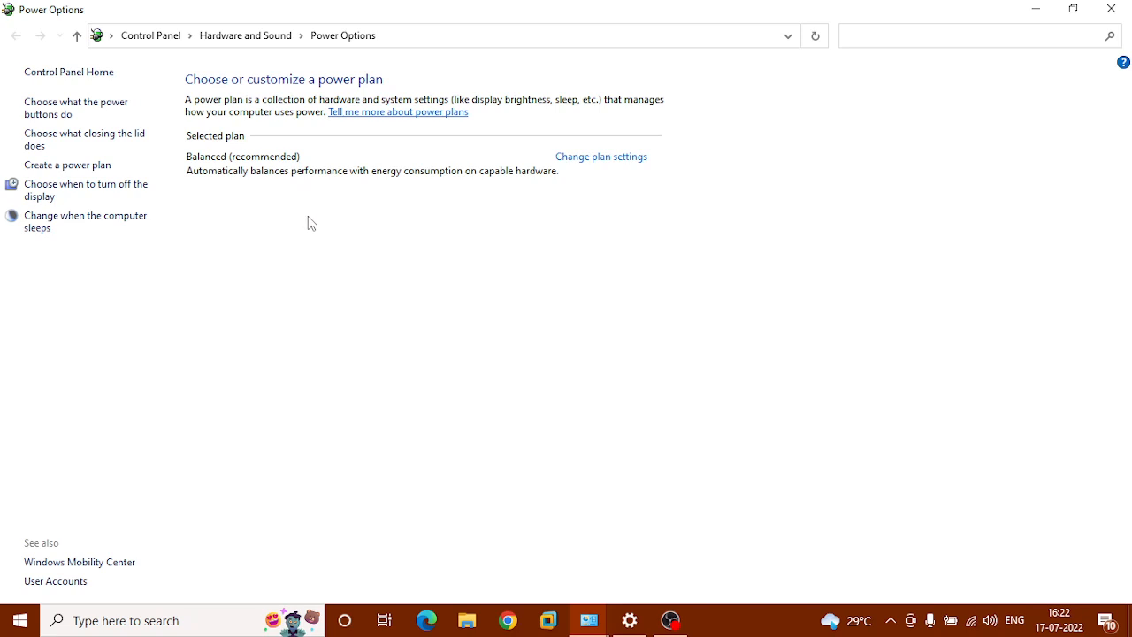
mouse_move(285, 260)
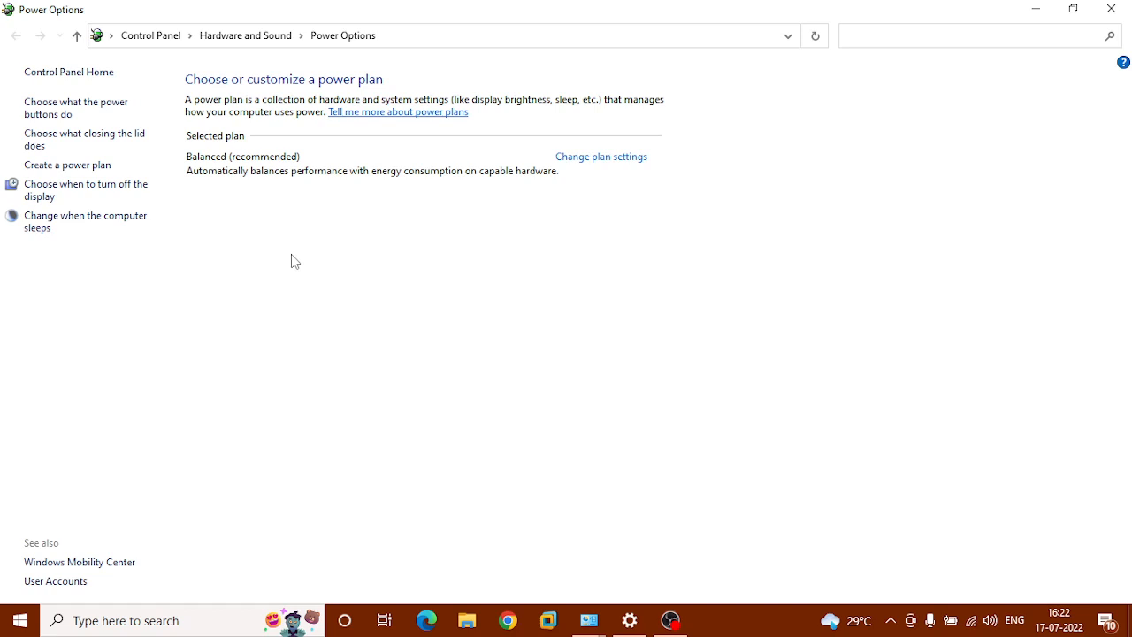
In an administrator Command Prompt, run powercfg -duplicatescheme with GUID 8c5e7fda-e8bf-4a96-9a85-a6e23a8c635c
text(cmd)
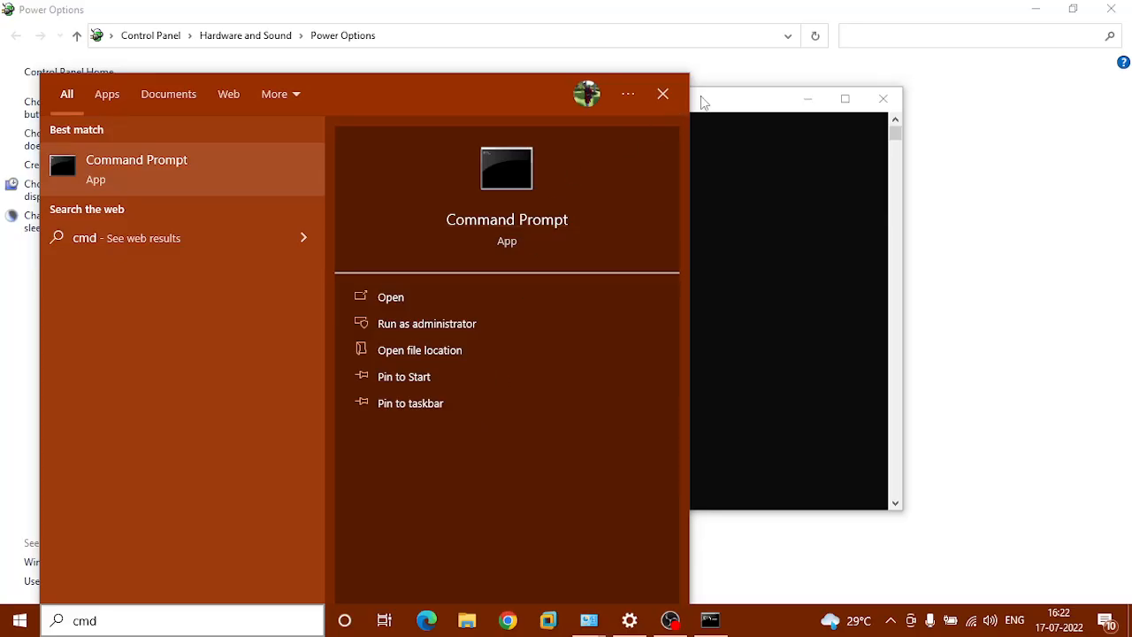
click(426, 323)
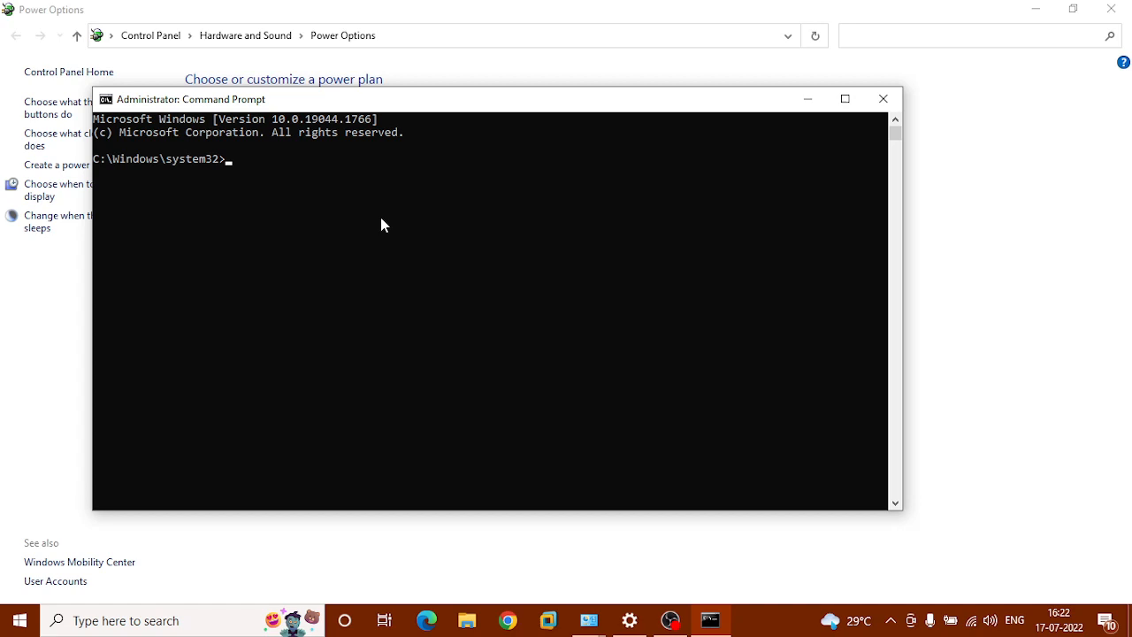
text(powercfg -duplicatescheme 8c5e7fda-e8bf-4a96-9a85-a6e23a8c635c)
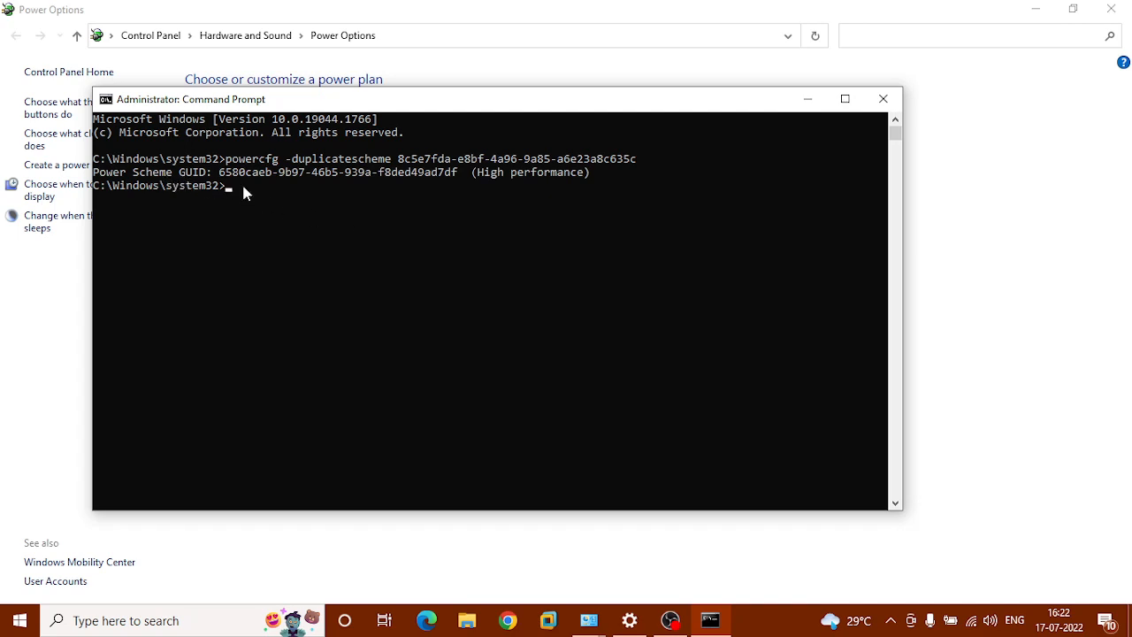
mouse_move(559, 179)
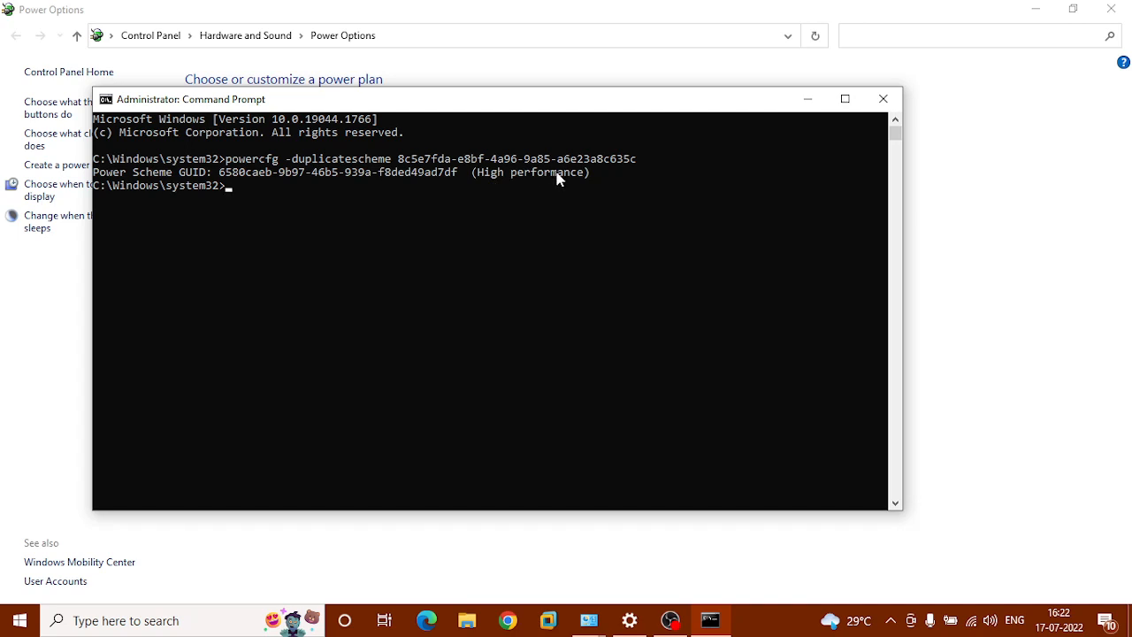
mouse_move(497, 11)
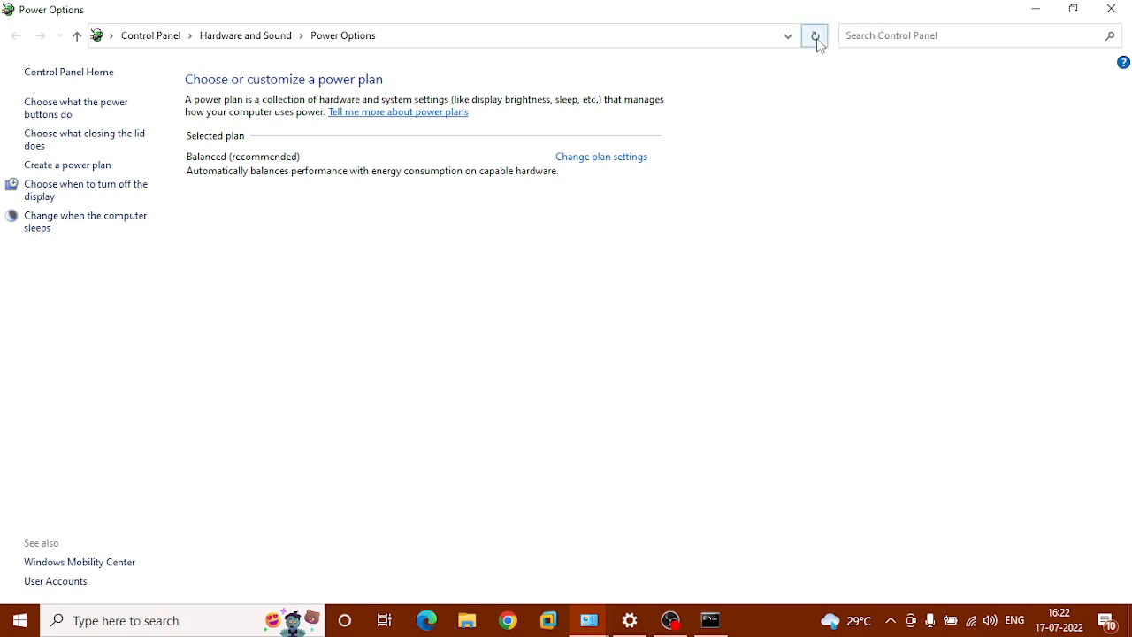
Refresh Power Options, show additional plans, select High performance, and view its settings
click(814, 35)
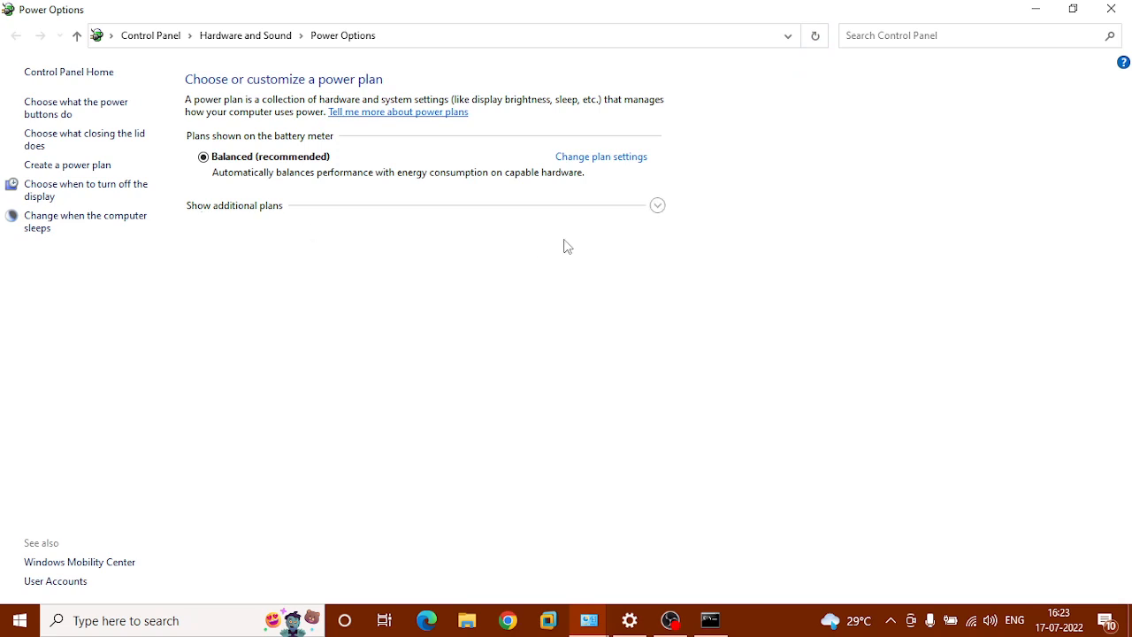
click(658, 204)
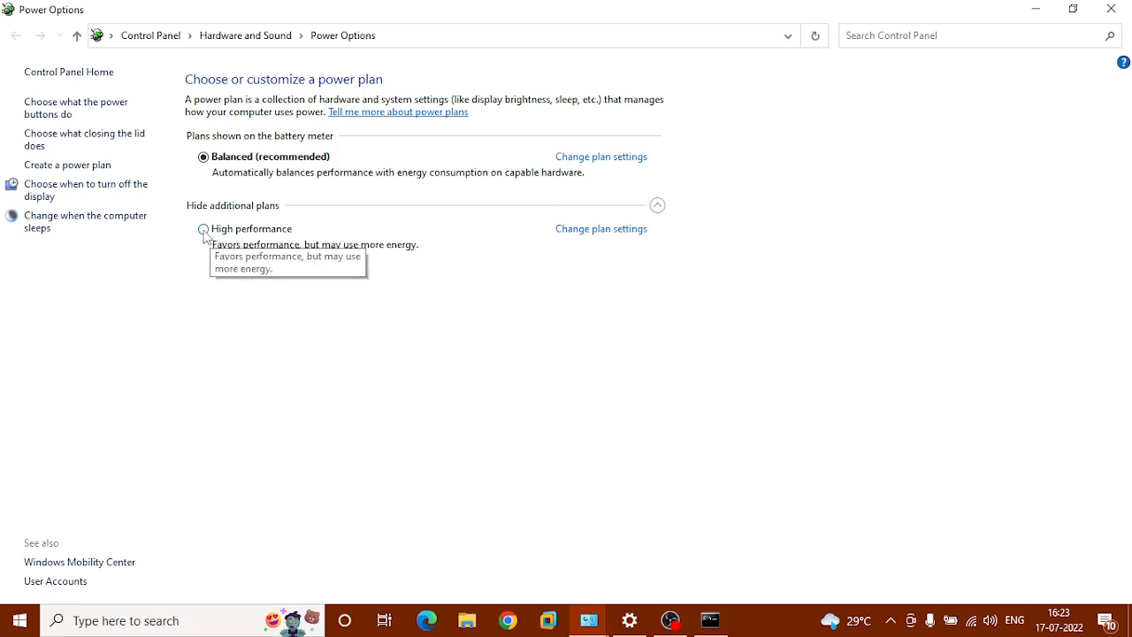
click(204, 228)
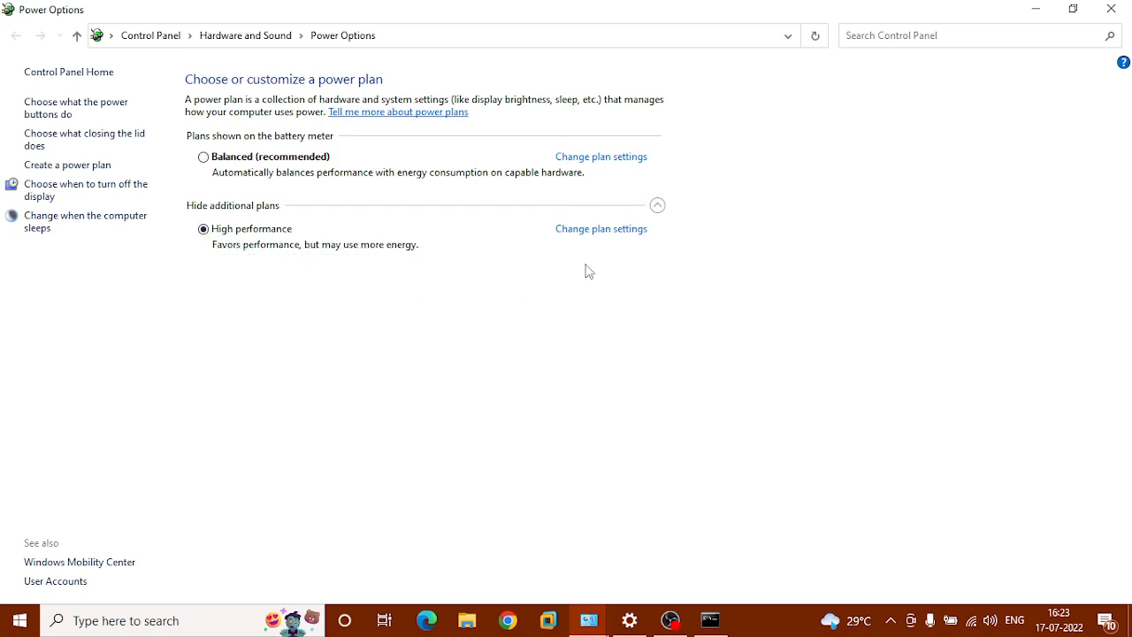
click(601, 228)
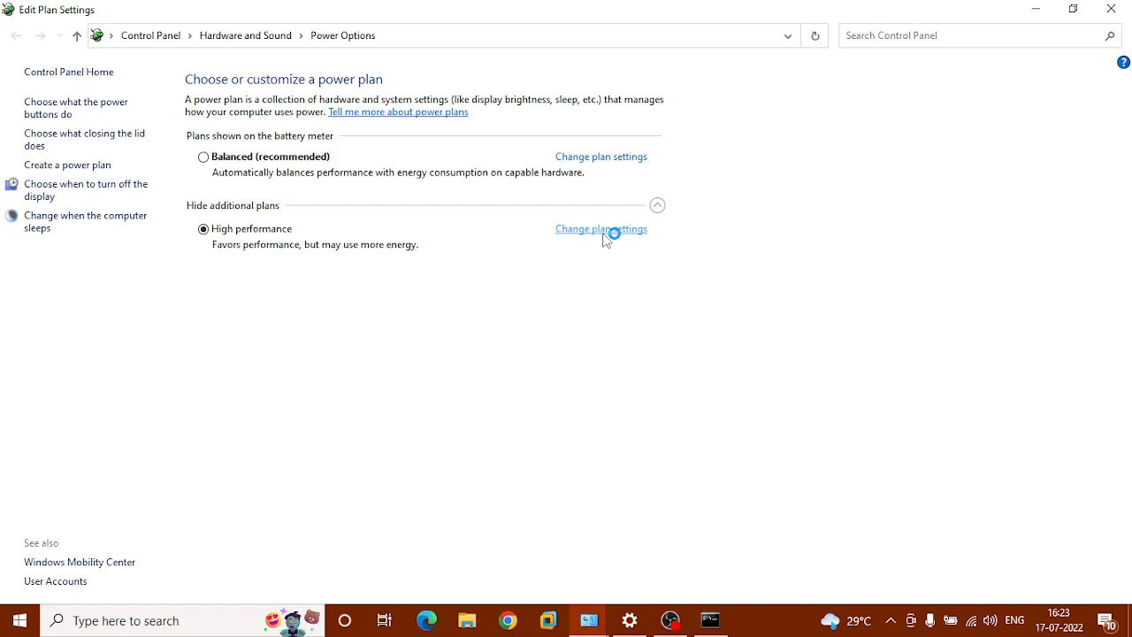
click(601, 229)
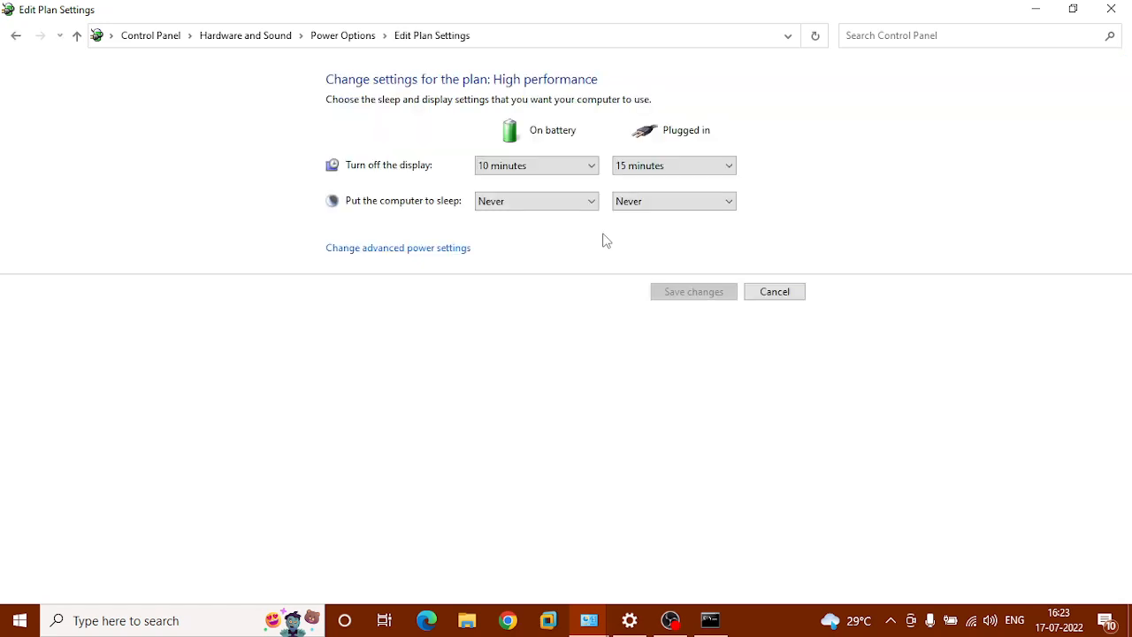
mouse_move(398, 247)
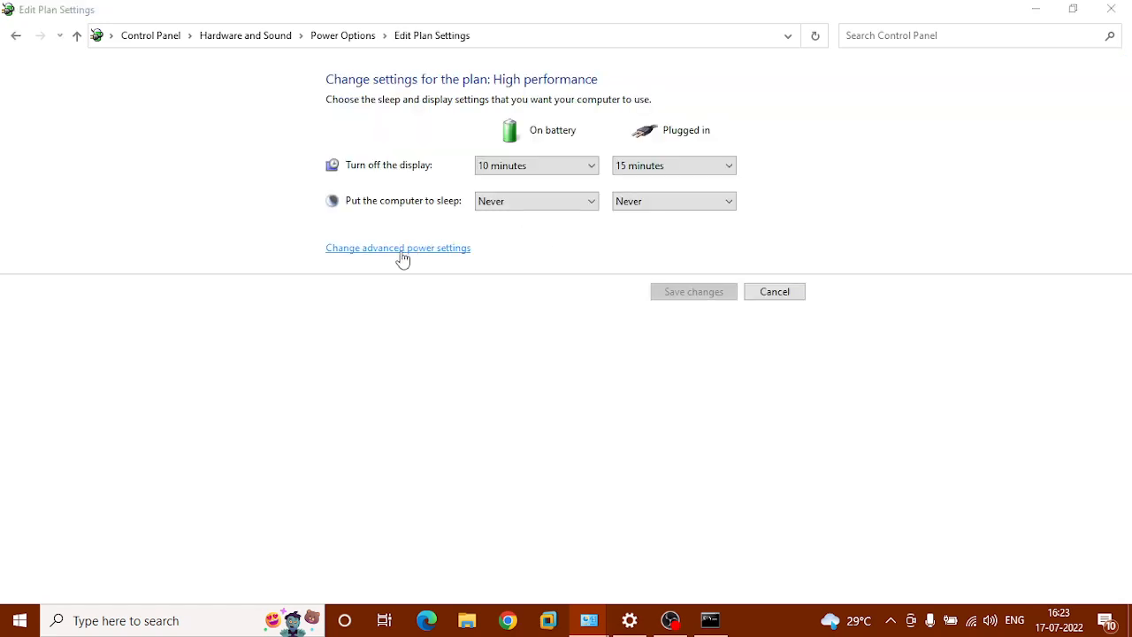
click(398, 248)
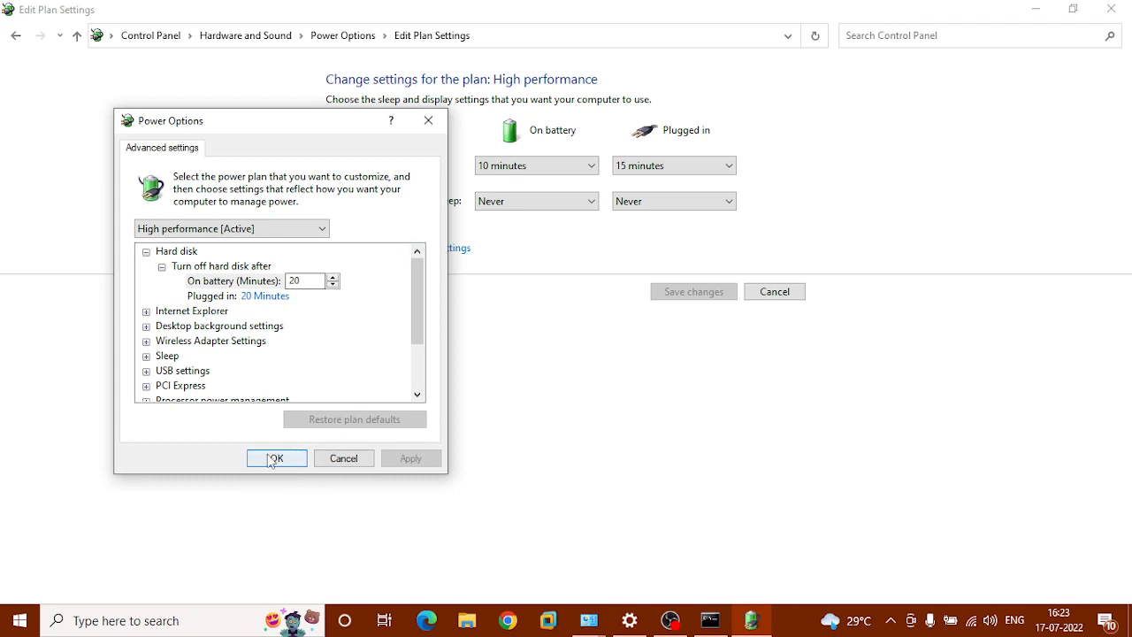
click(276, 457)
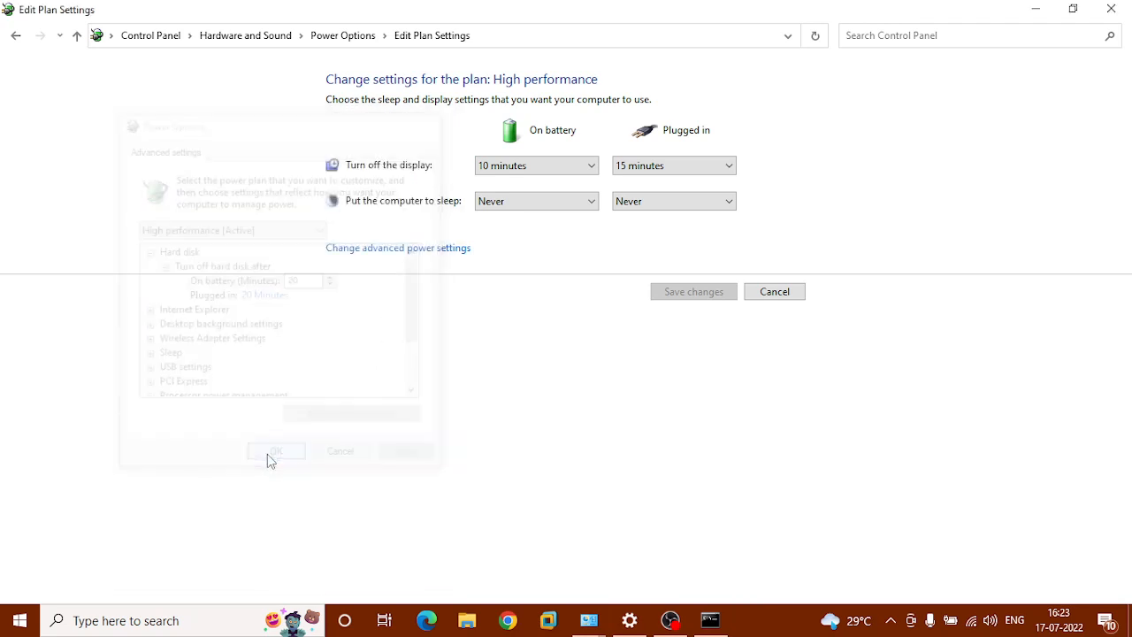
click(275, 451)
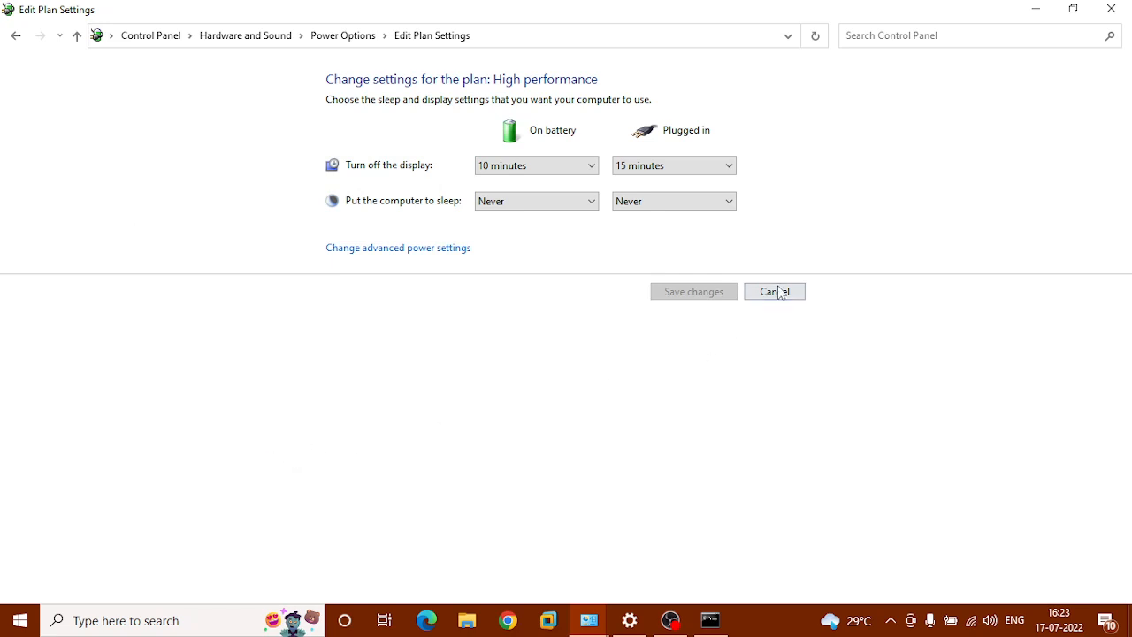
click(774, 291)
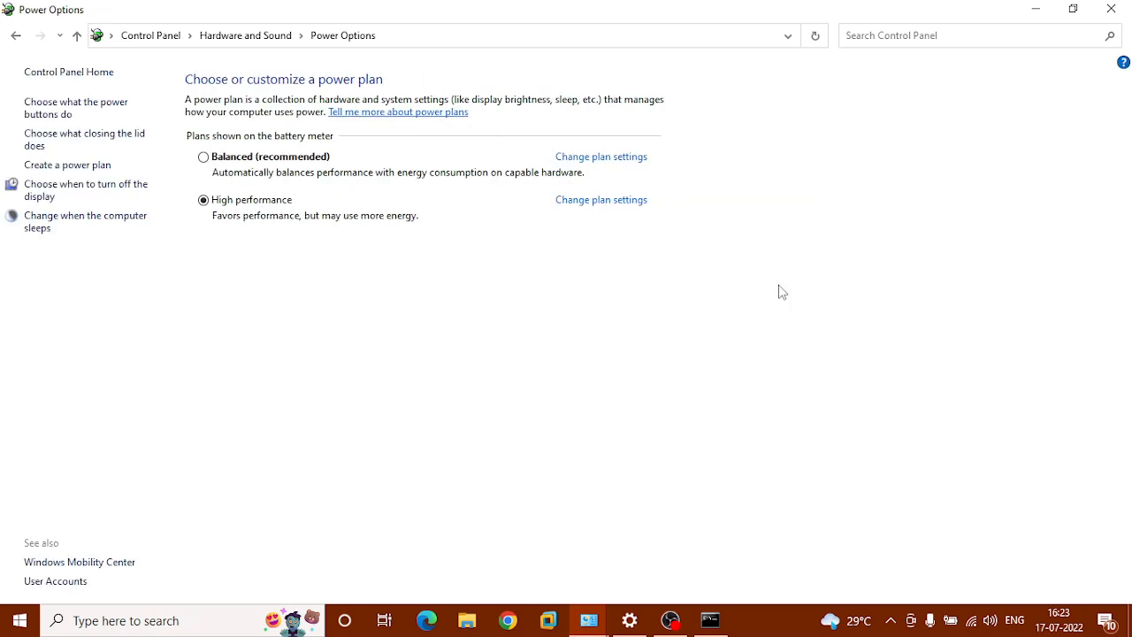